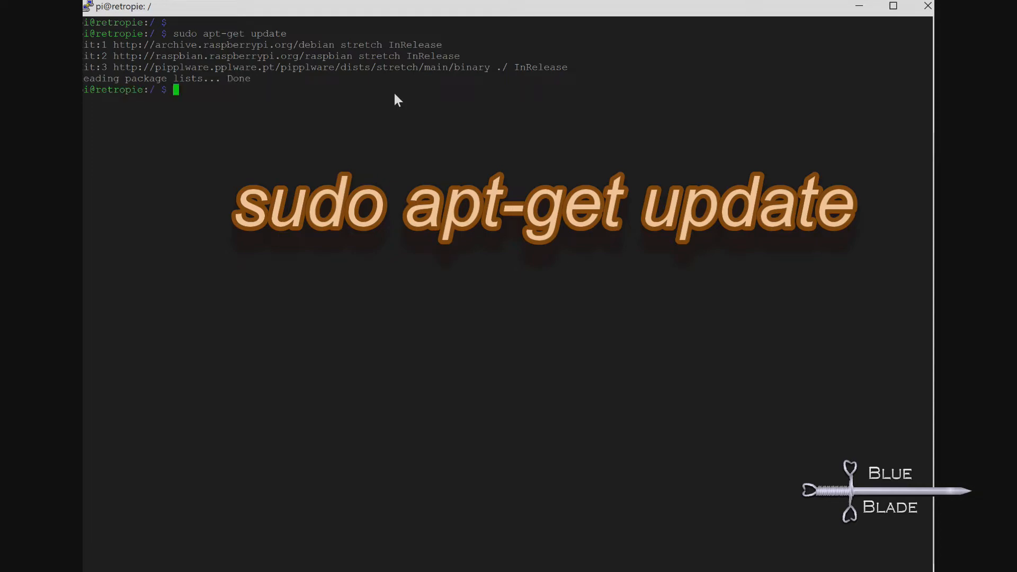
Install the ssmtp and mailutils packages with apt-get, then start a sudo vi command.
type("sudo apt-get install ssmtp")
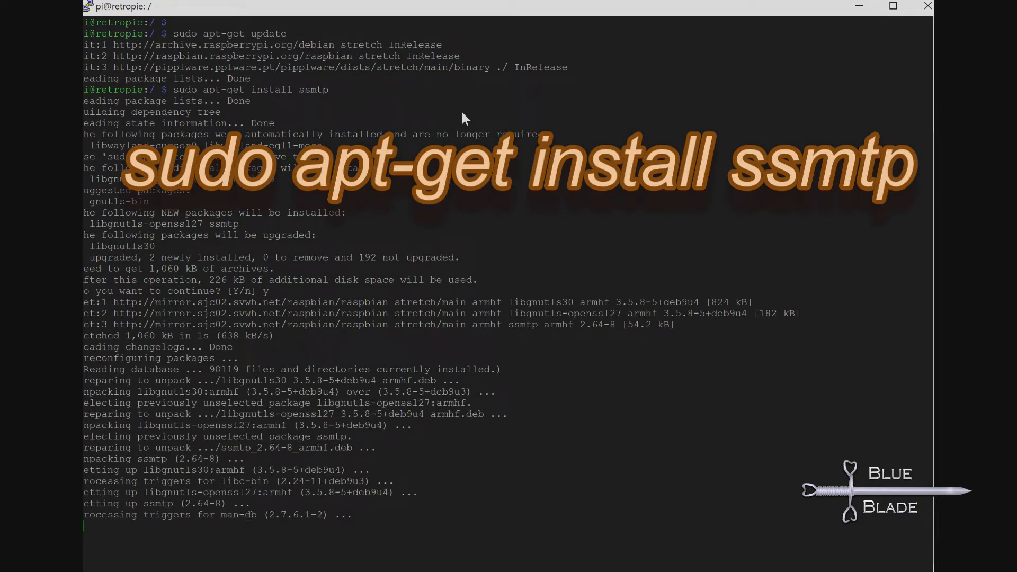
type("sudo apt-get install mailutils")
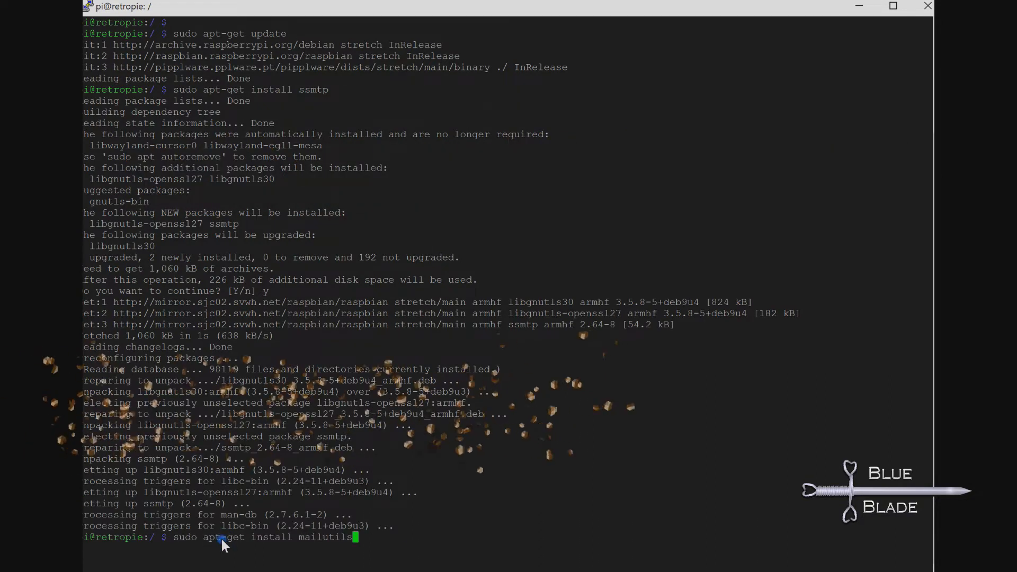
key("enter")
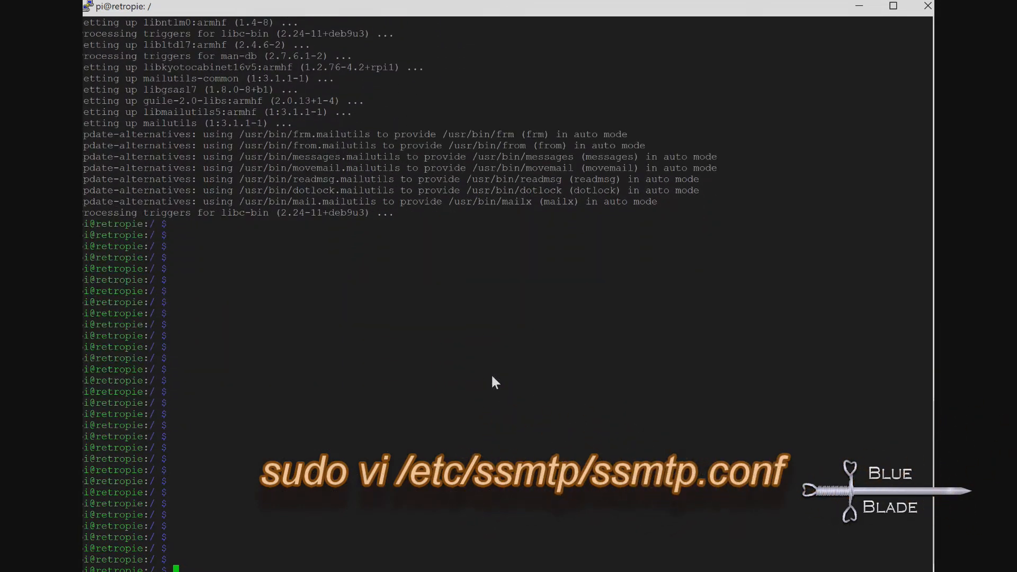
type("sudo v")
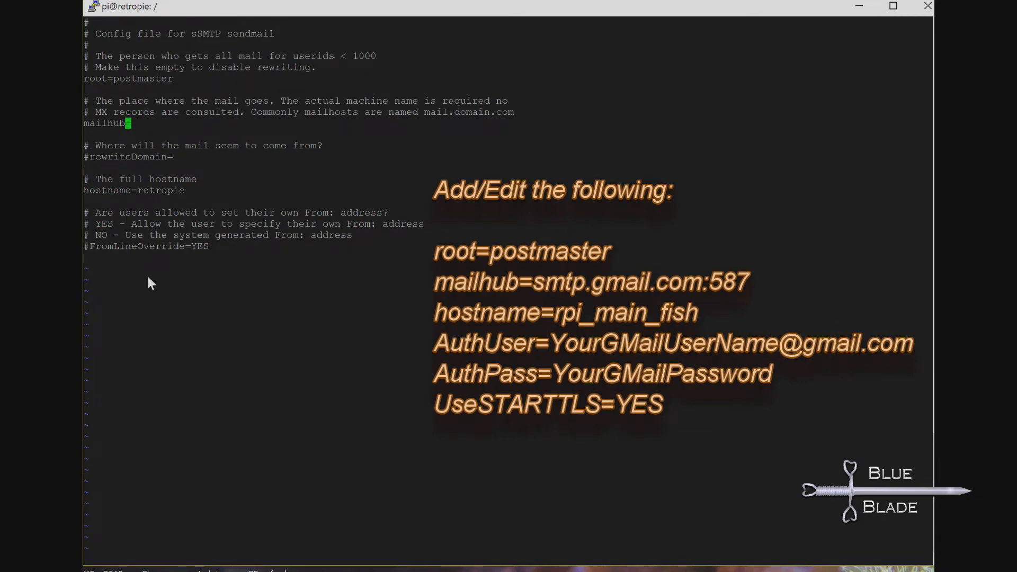
type("smtp.gmail.com:587")
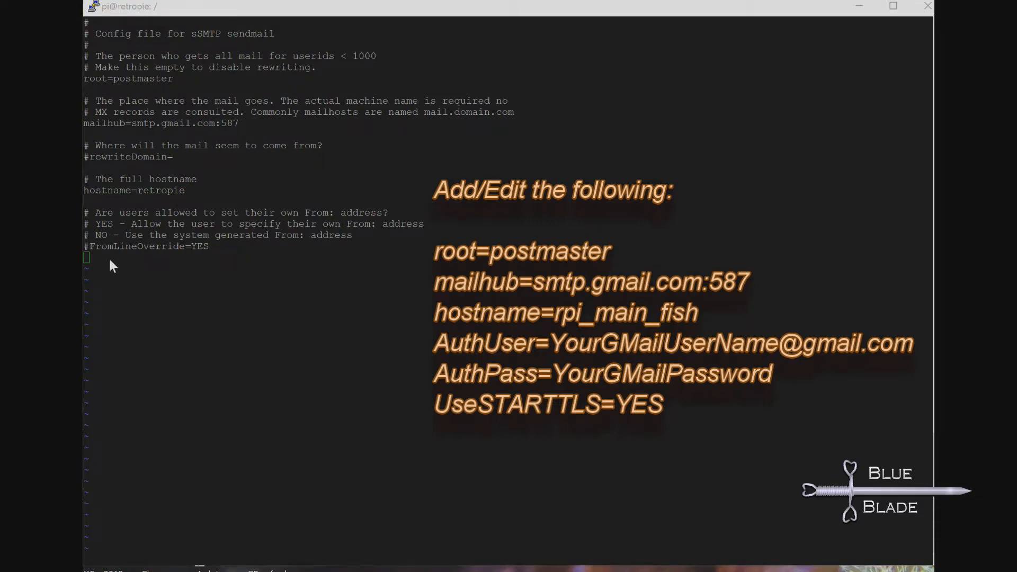
type("root=postmaster")
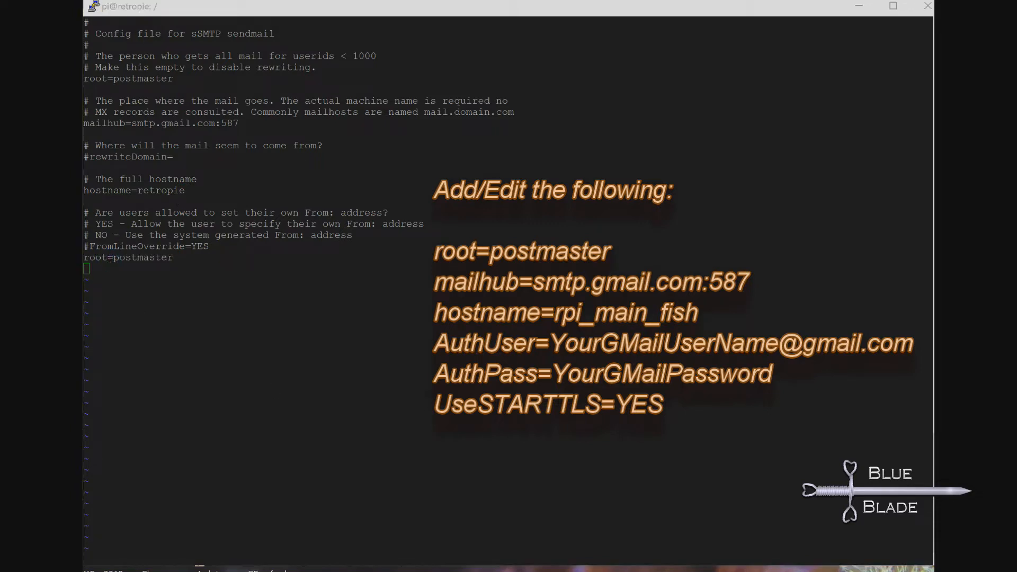
type("AuthUser=YourGMailUserName@gmail.com")
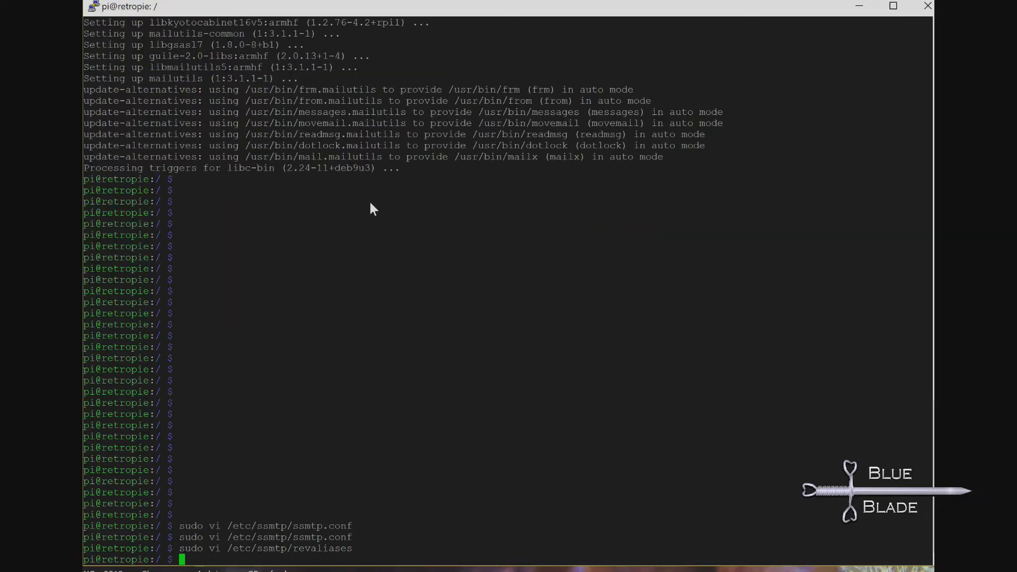
Change /etc/ssmtp/ssmtp.conf permissions to 774 with chmod.
type("sudo chmod 774 /etc/ssmtp/ssmtp.conf")
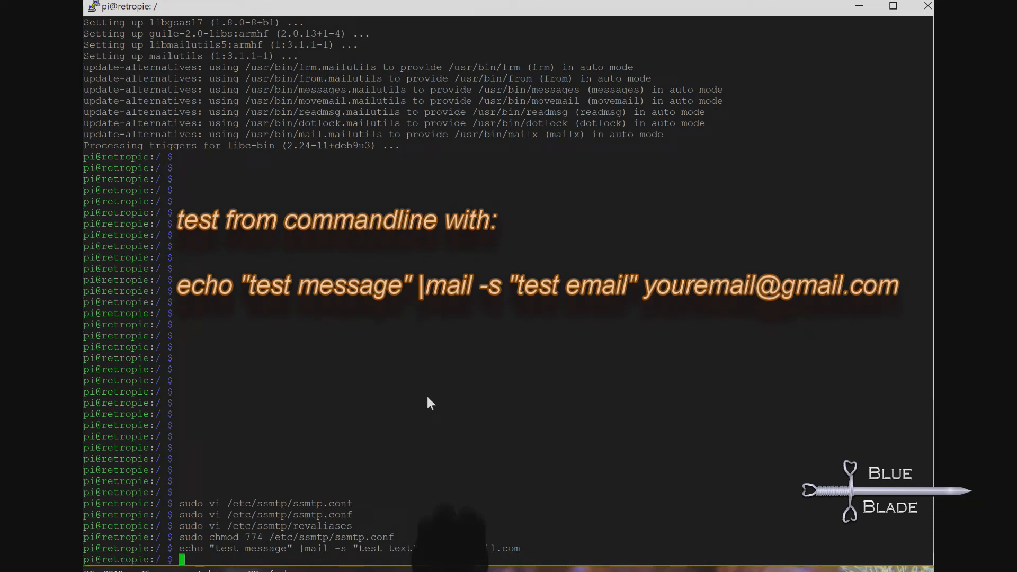
mouse_move(861, 72)
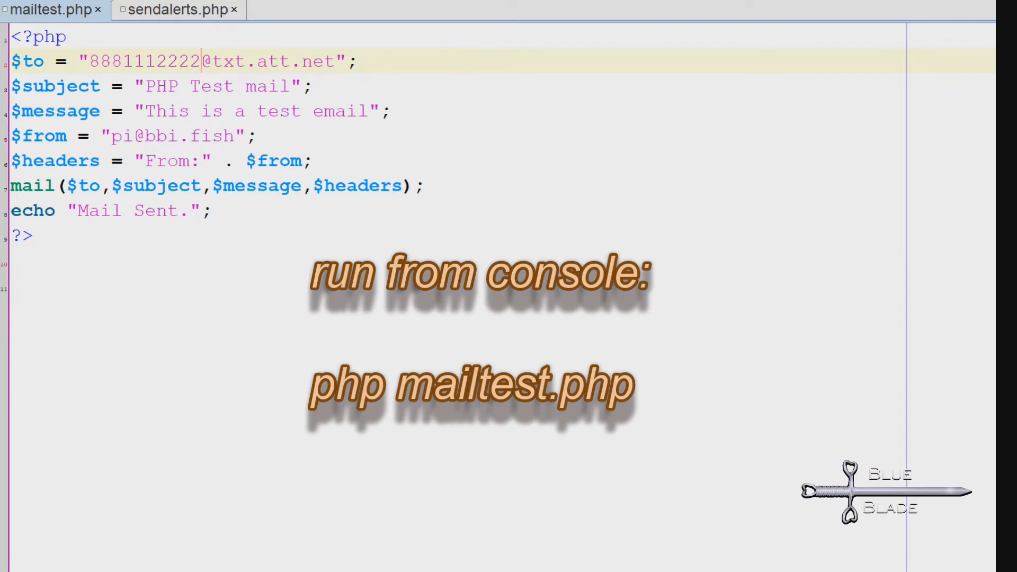
Bring up the sendalerts.php script after reviewing mailtest.php.
left_click(171, 5)
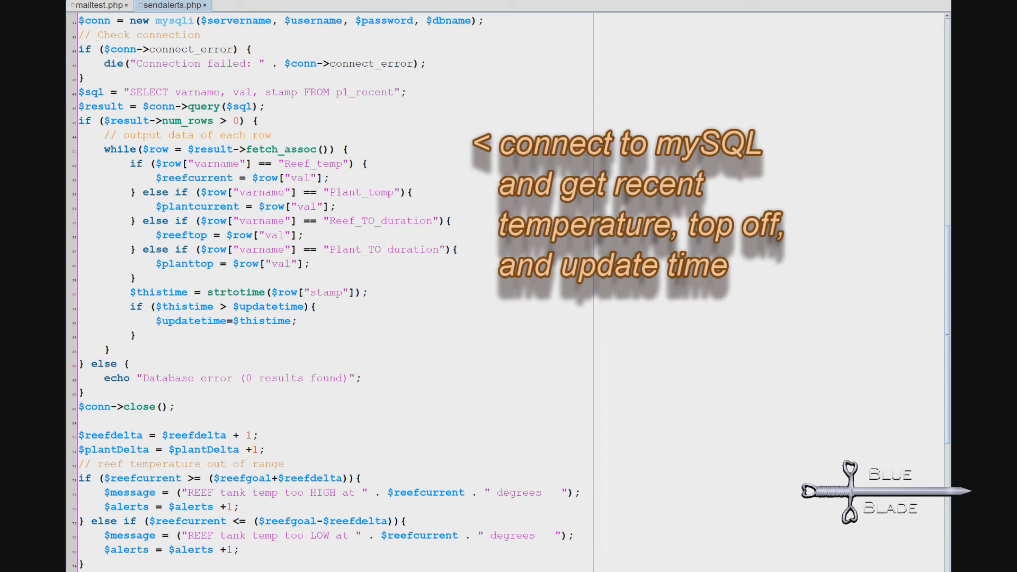
scroll("down", 3)
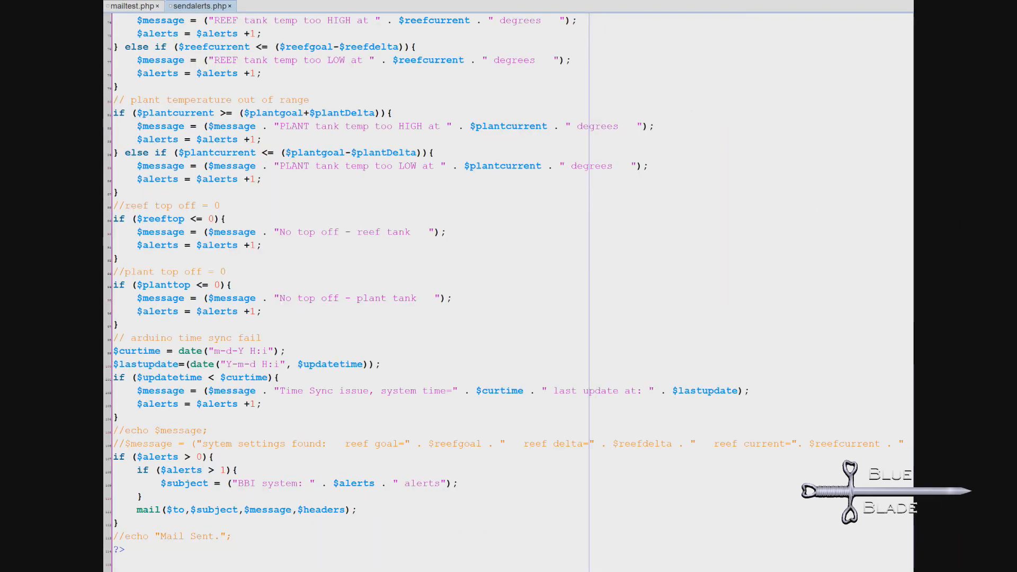